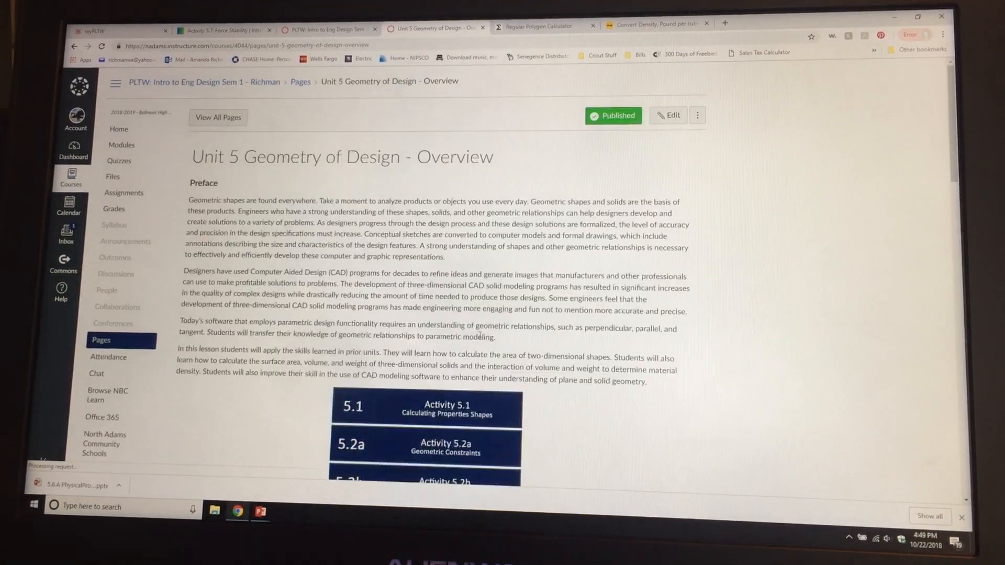
- View the Activity 5.7 Force Stability assignment, then return to the course home page
{"action": "scroll", "scroll_direction": "down", "scroll_amount": 3}
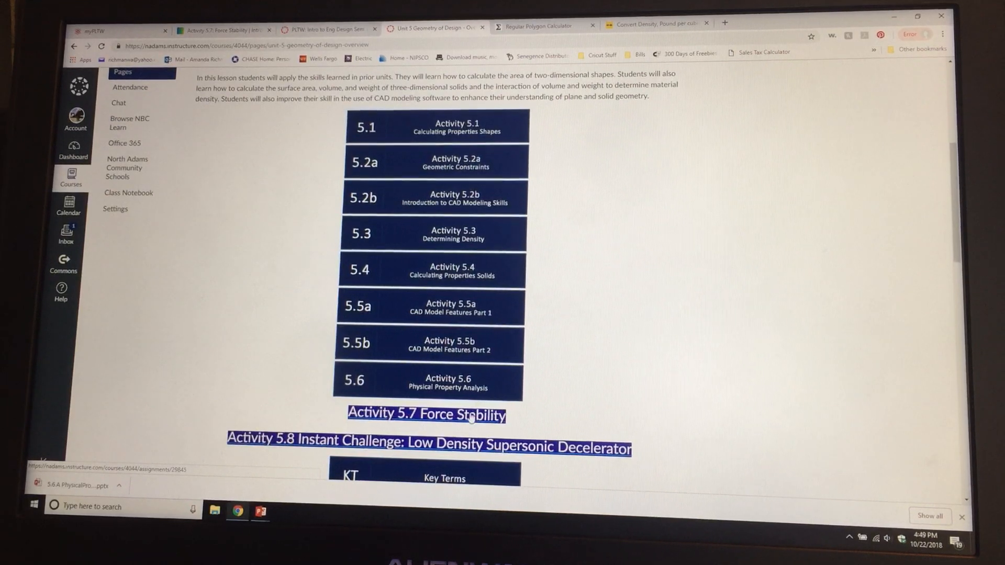
{"action": "left_click", "coordinate": [426, 414]}
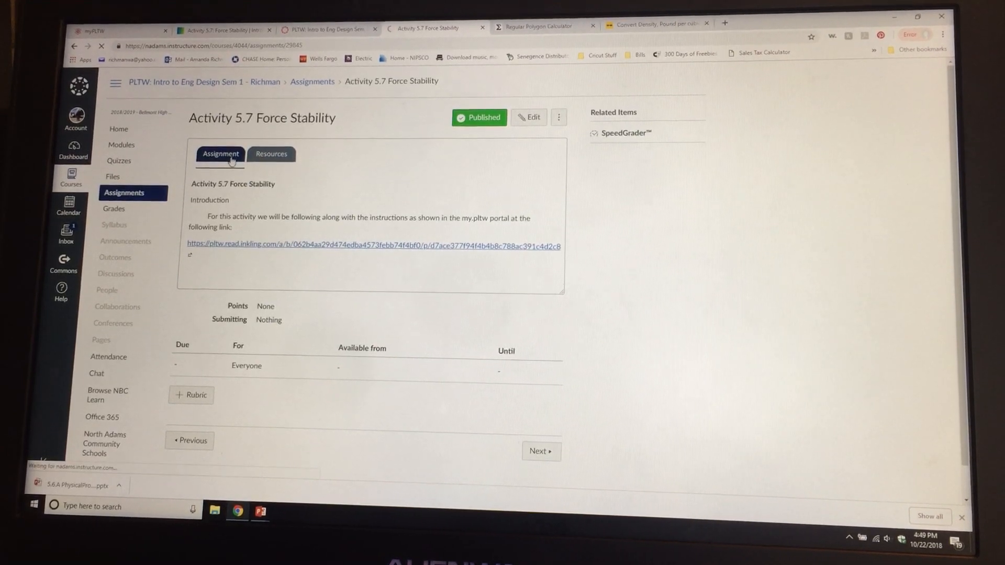
{"action": "left_click", "coordinate": [270, 154]}
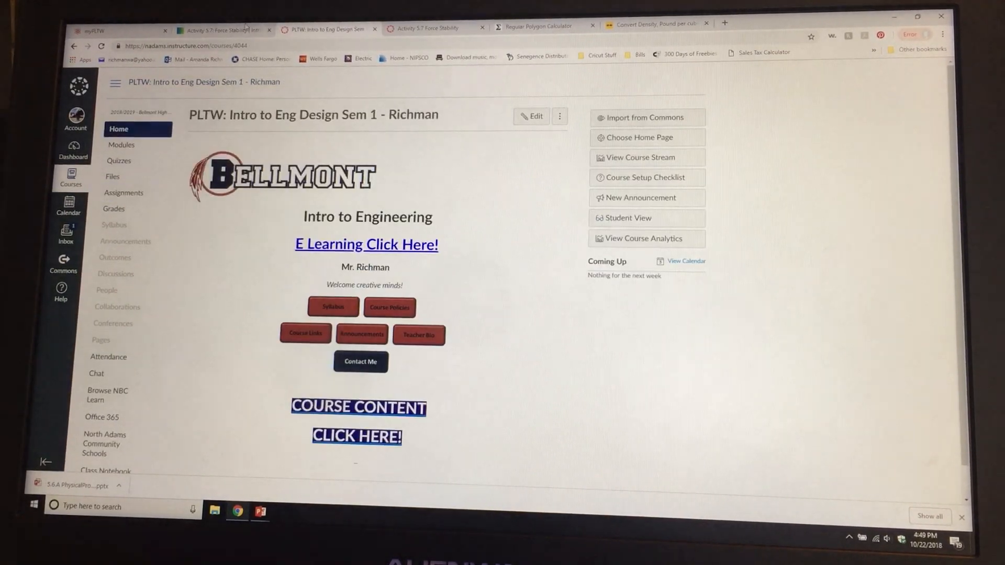
- Switch to the myPLTW Activity 5.7 tab and read down past Introduction, Equipment and Part 1 procedure to Part 2
{"action": "left_click", "coordinate": [222, 29]}
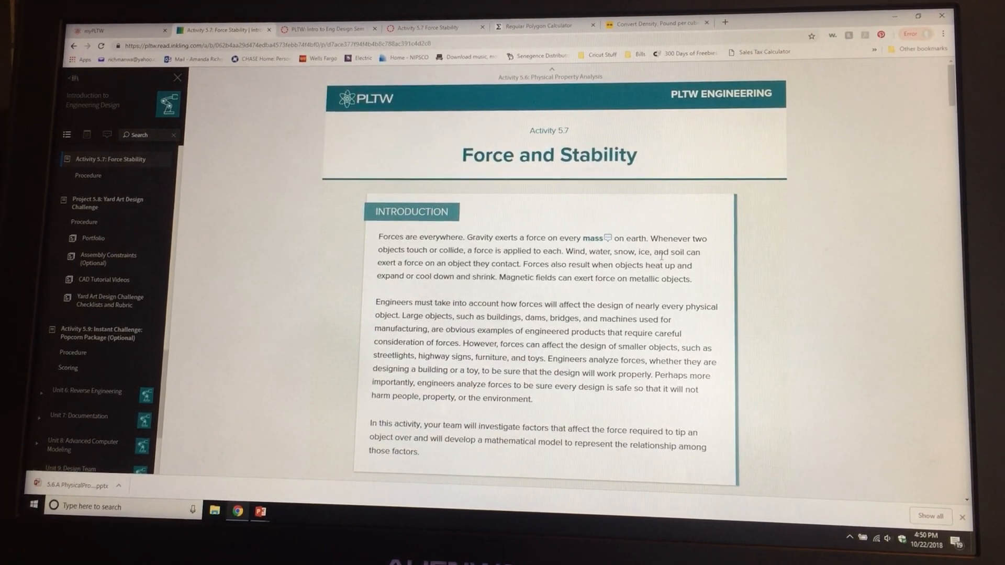
{"action": "scroll", "scroll_direction": "down", "scroll_amount": 3}
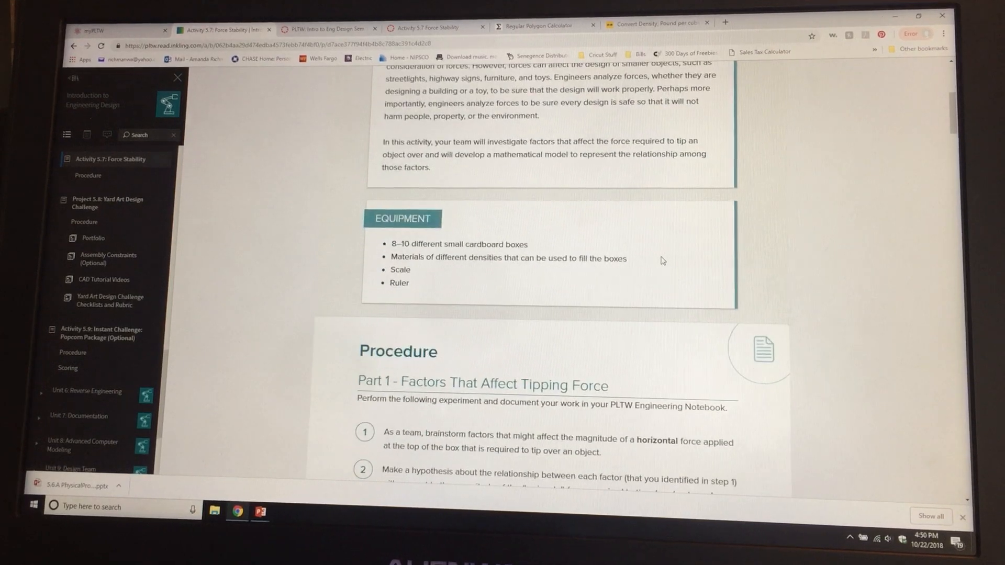
{"action": "scroll", "scroll_direction": "down", "scroll_amount": 3}
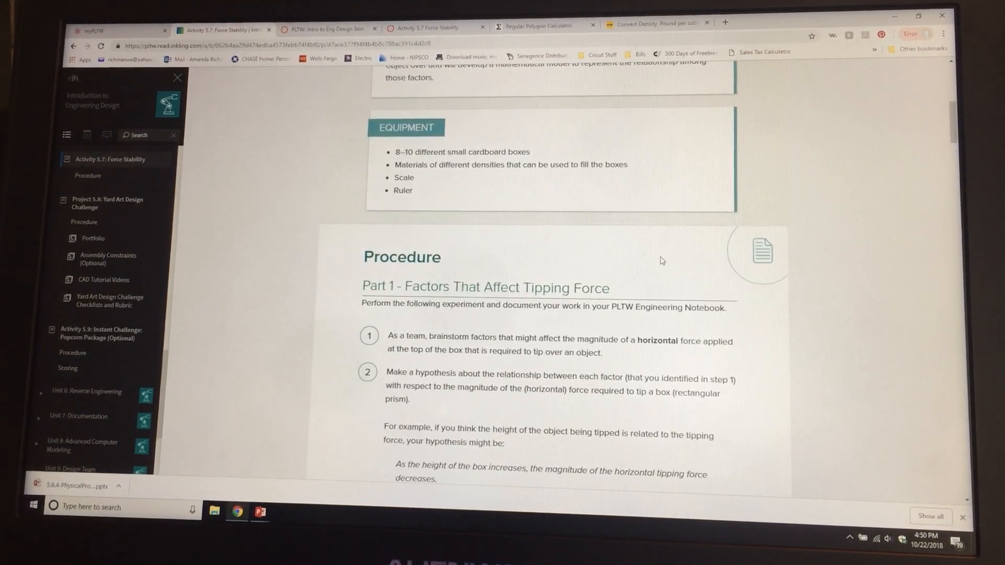
{"action": "scroll", "scroll_direction": "down", "scroll_amount": 3}
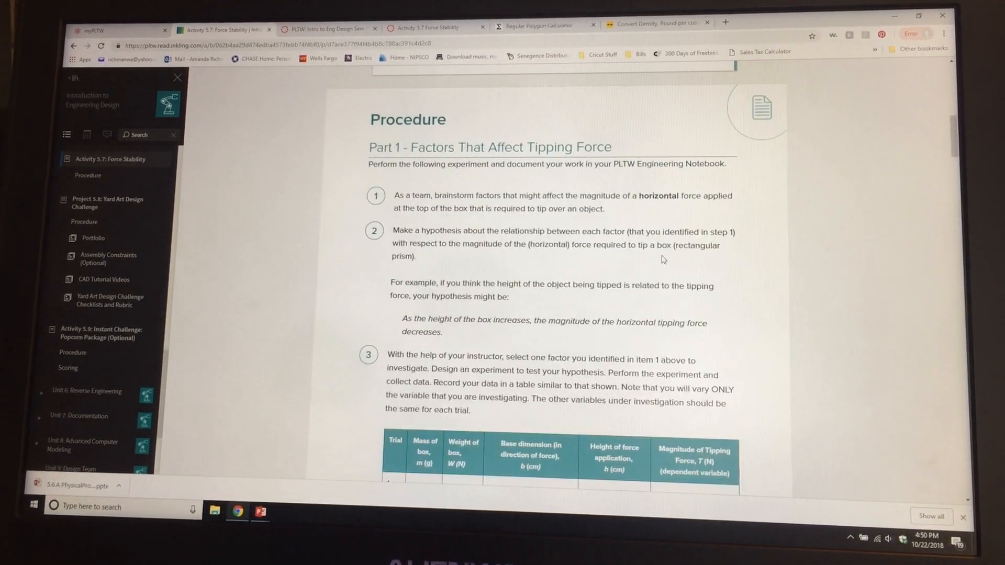
{"action": "scroll", "scroll_direction": "down", "scroll_amount": 3}
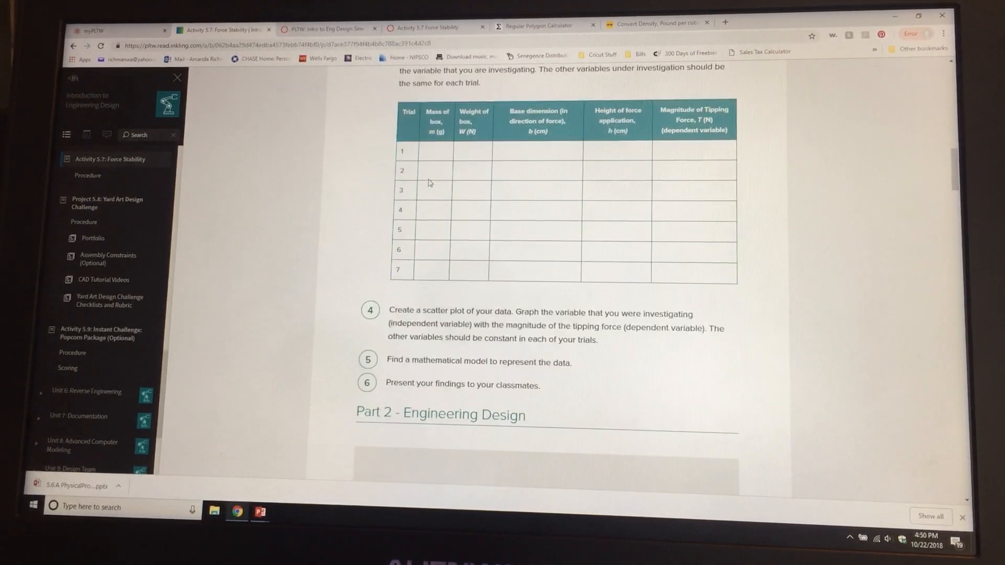
{"action": "scroll", "scroll_direction": "down", "scroll_amount": 3}
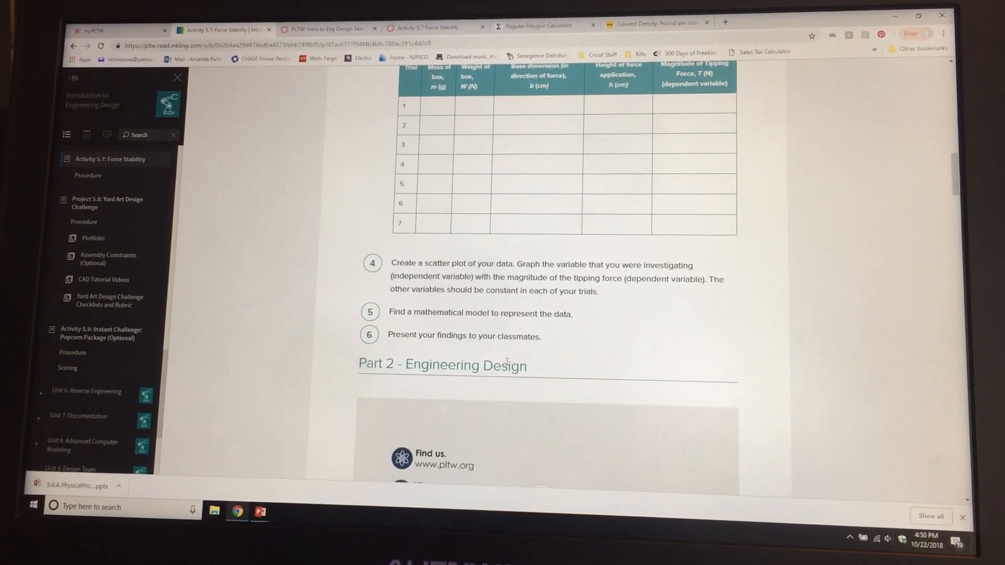
{"action": "scroll", "scroll_direction": "down", "scroll_amount": 3}
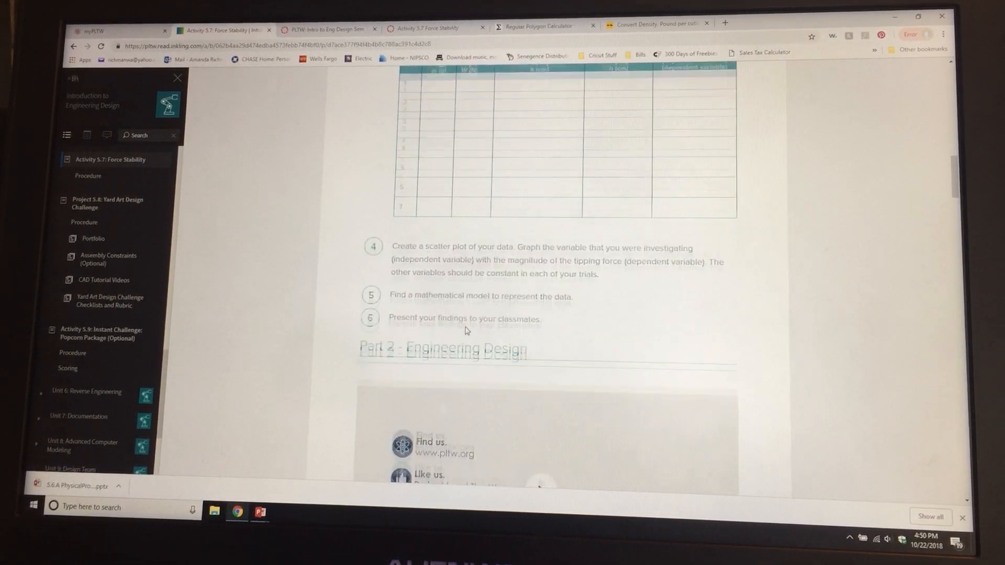
- Scroll down through the Part 2 tipping-force problems toward question 9
{"action": "scroll", "scroll_direction": "down", "scroll_amount": 3}
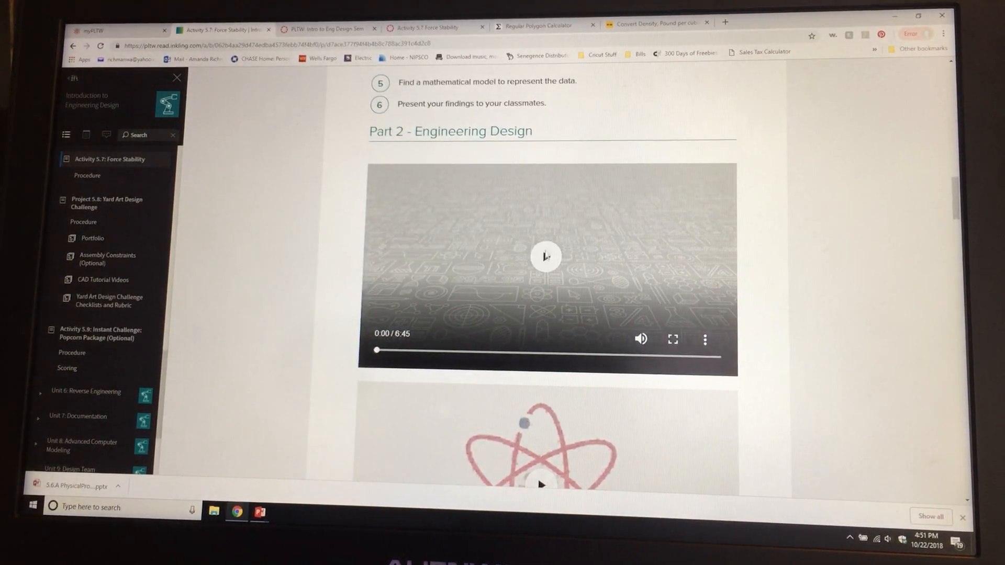
{"action": "scroll", "scroll_direction": "down", "scroll_amount": 3}
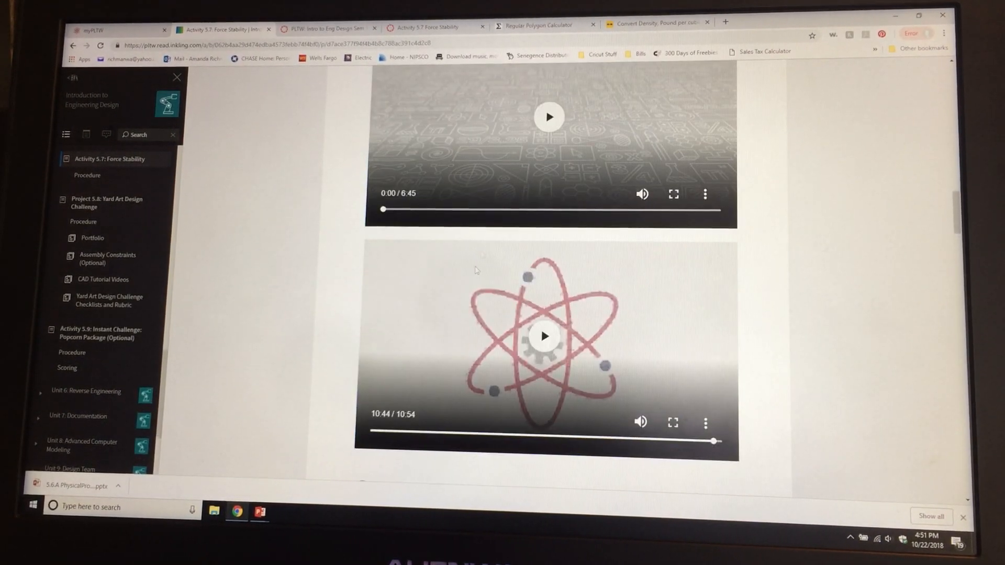
{"action": "scroll", "scroll_direction": "down", "scroll_amount": 3}
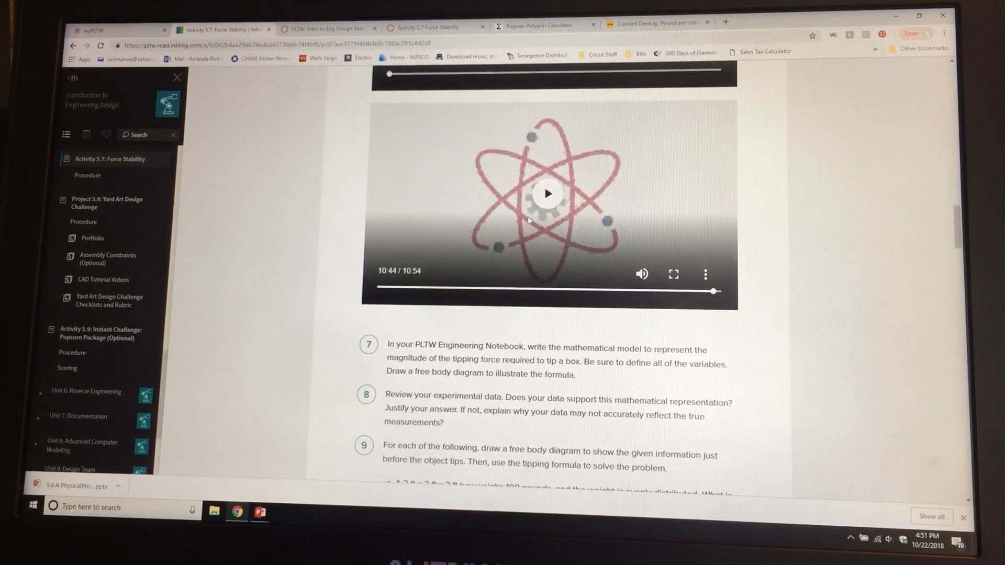
{"action": "scroll", "scroll_direction": "down", "scroll_amount": 3}
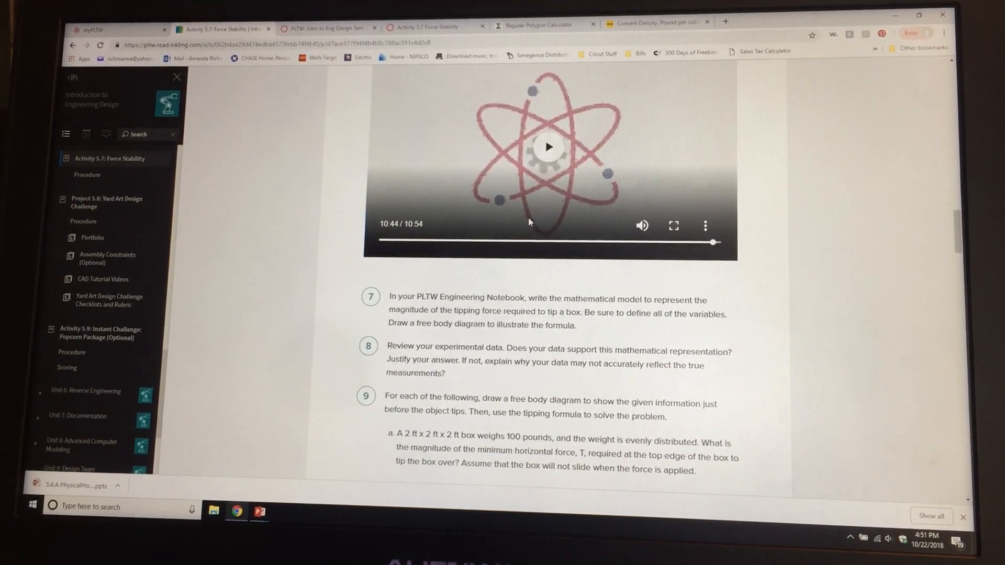
{"action": "scroll", "scroll_direction": "down", "scroll_amount": 3}
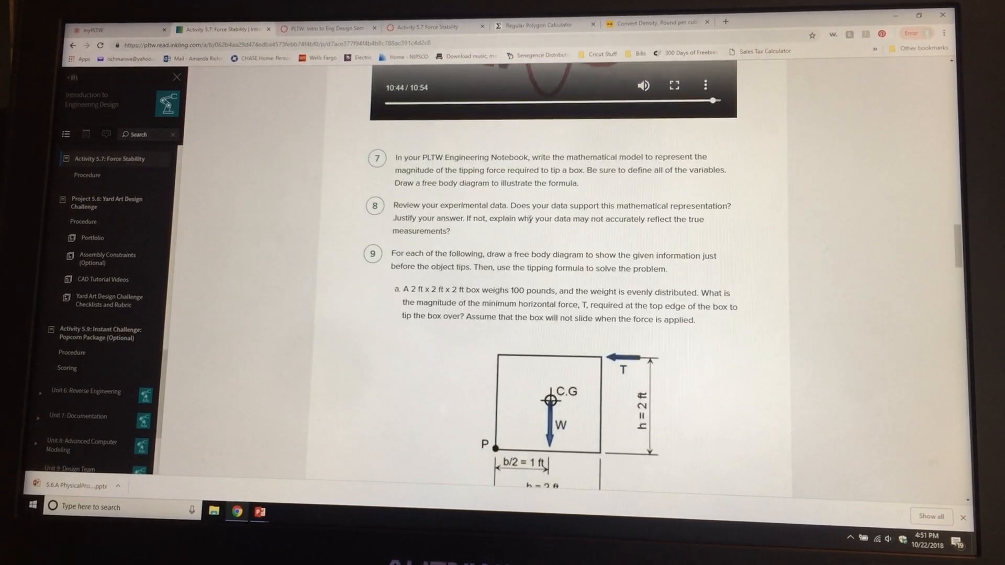
{"action": "scroll", "scroll_direction": "down", "scroll_amount": 3}
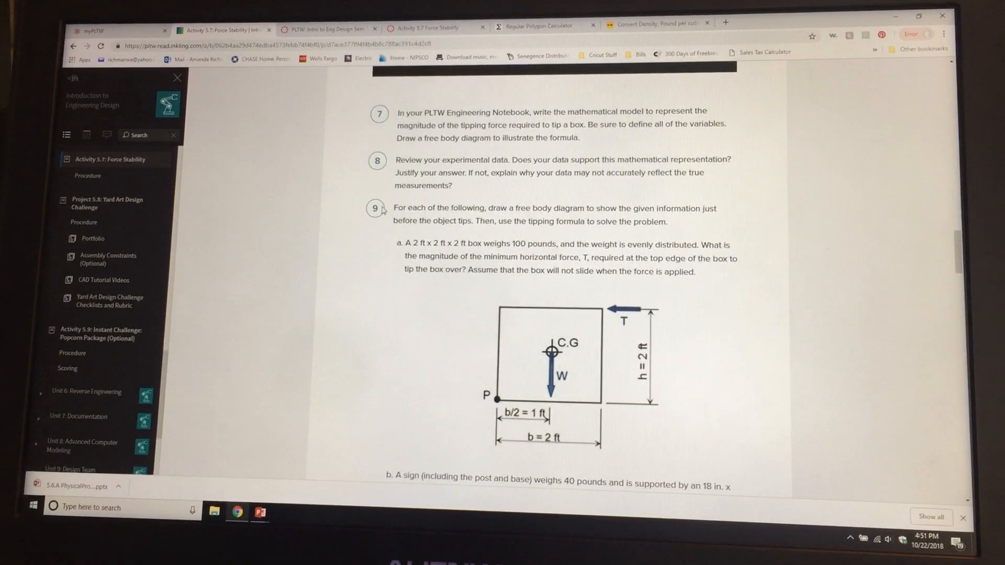
- Continue down until question 9d's retaining wall drawing and its centre-of-gravity note are on screen
{"action": "scroll", "scroll_direction": "down", "scroll_amount": 3}
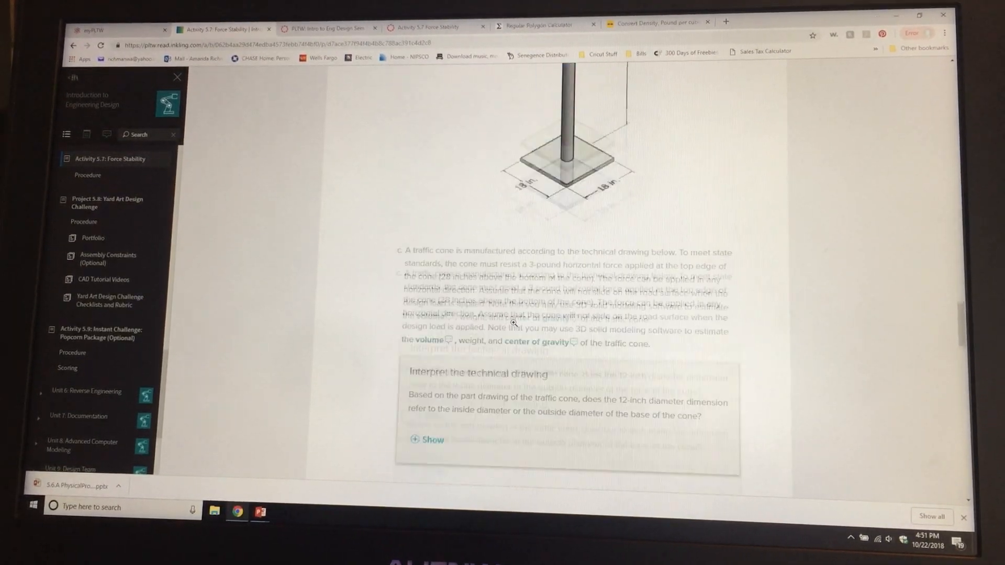
{"action": "scroll", "scroll_direction": "down", "scroll_amount": 3}
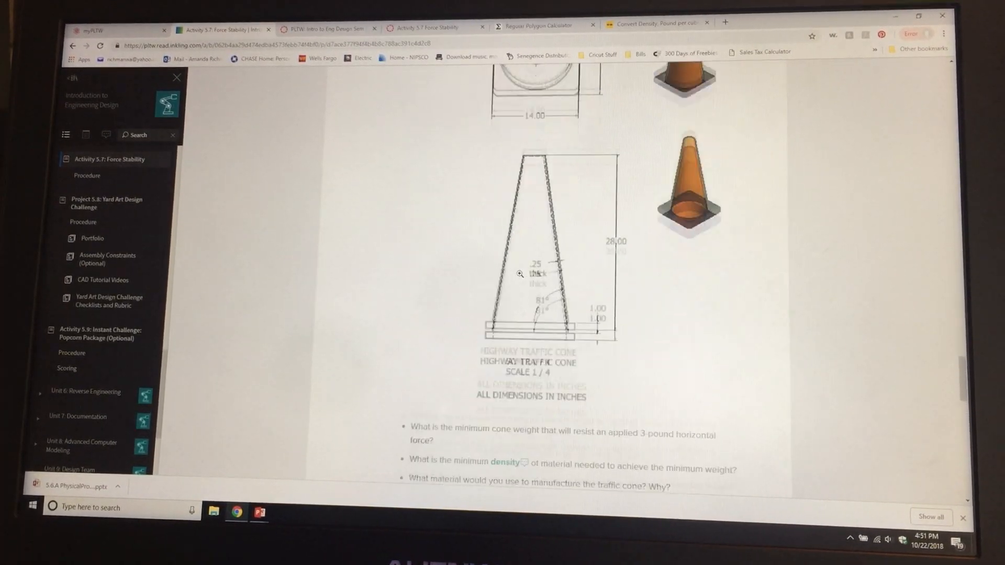
{"action": "scroll", "scroll_direction": "down", "scroll_amount": 3}
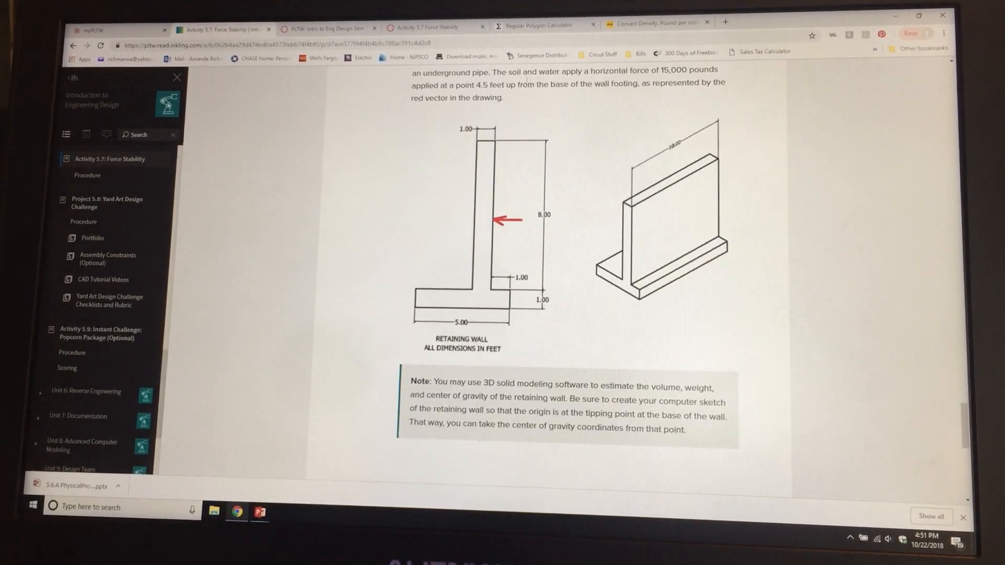
{"action": "scroll", "scroll_direction": "down", "scroll_amount": 3}
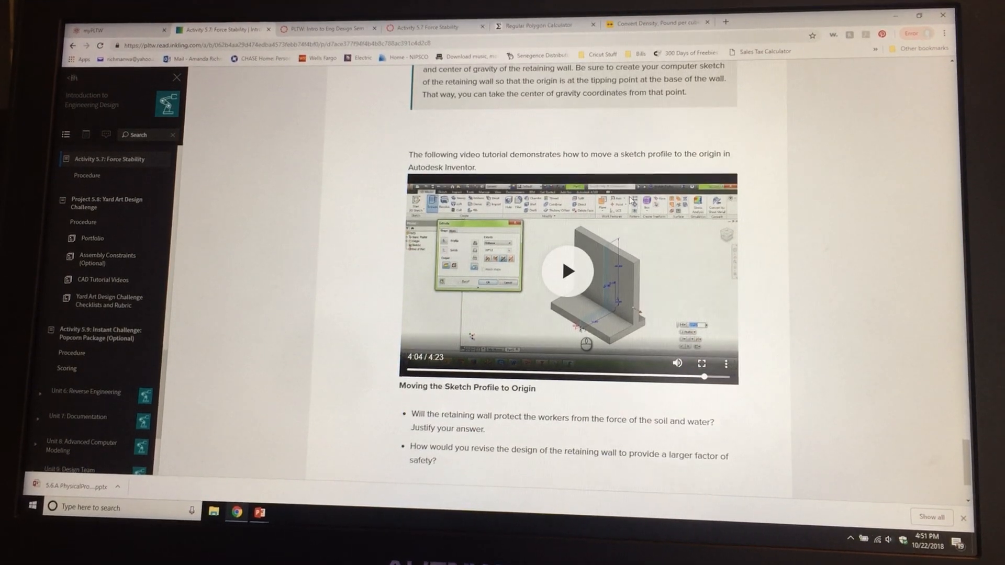
{"action": "scroll", "scroll_direction": "down", "scroll_amount": 3}
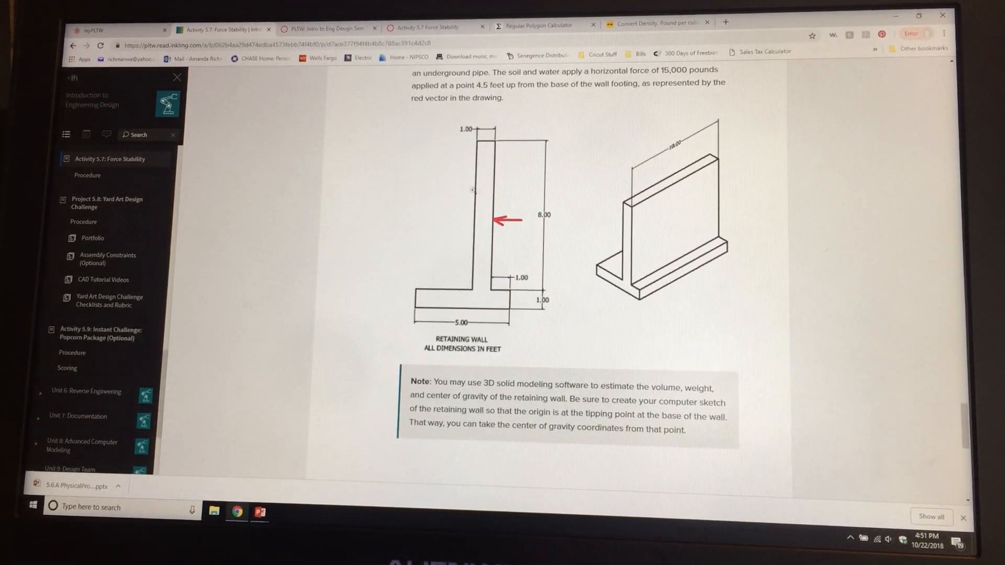
- Scroll through questions 9a and 9b and back down past the cone and retaining wall
{"action": "scroll", "scroll_direction": "down", "scroll_amount": 3}
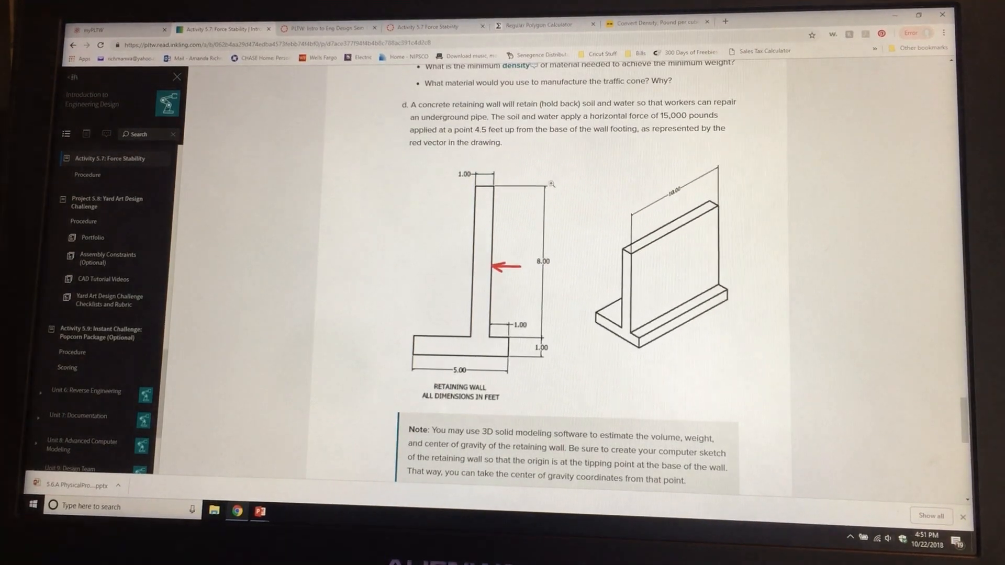
{"action": "scroll", "scroll_direction": "down", "scroll_amount": 3}
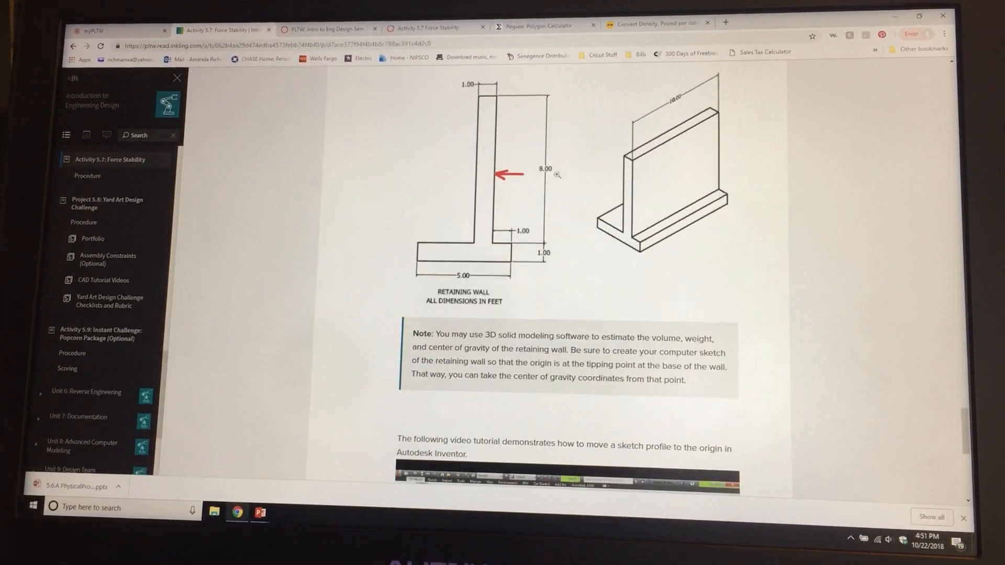
{"action": "scroll", "scroll_direction": "down", "scroll_amount": 3}
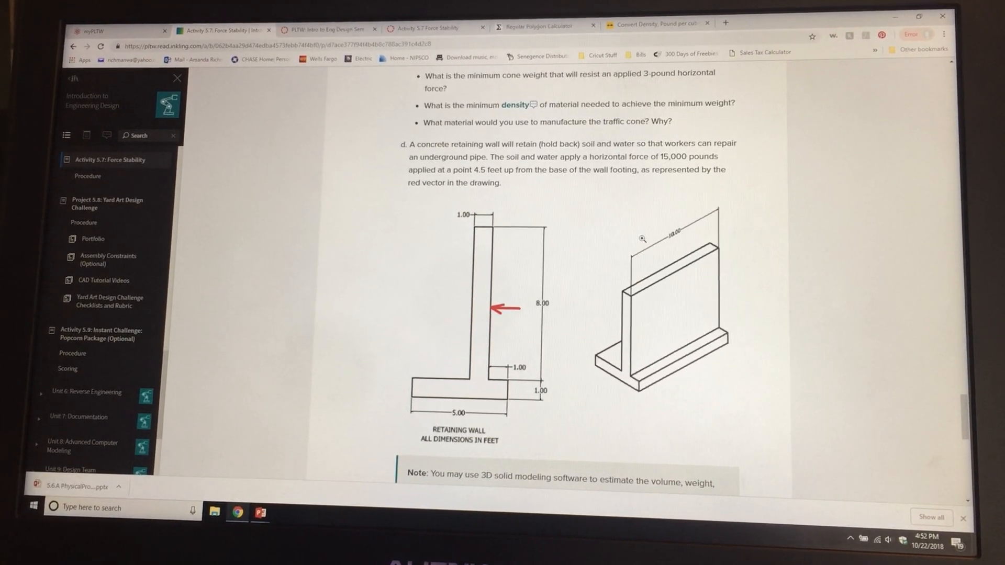
{"action": "mouse_move", "coordinate": [603, 268]}
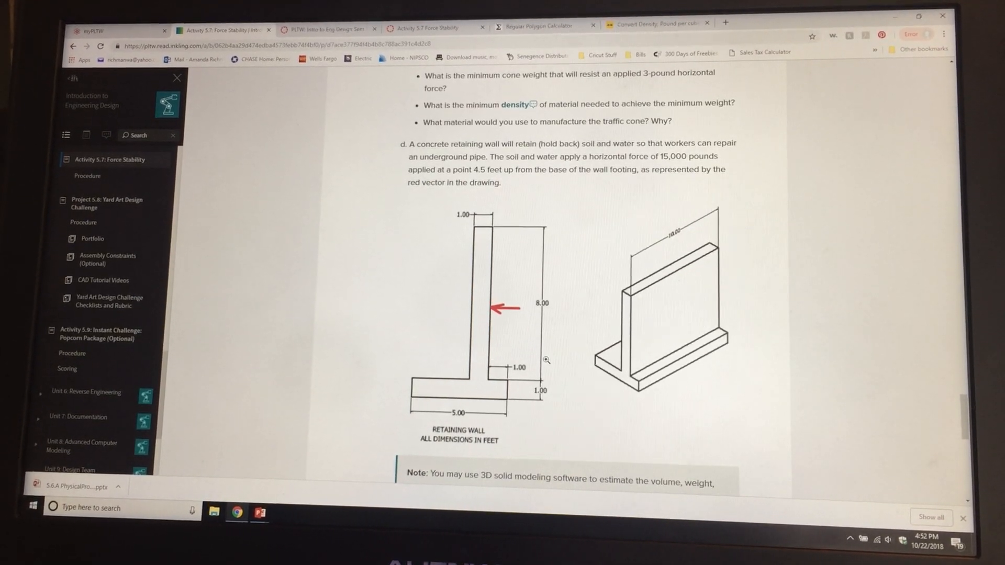
{"action": "scroll", "scroll_direction": "down", "scroll_amount": 3}
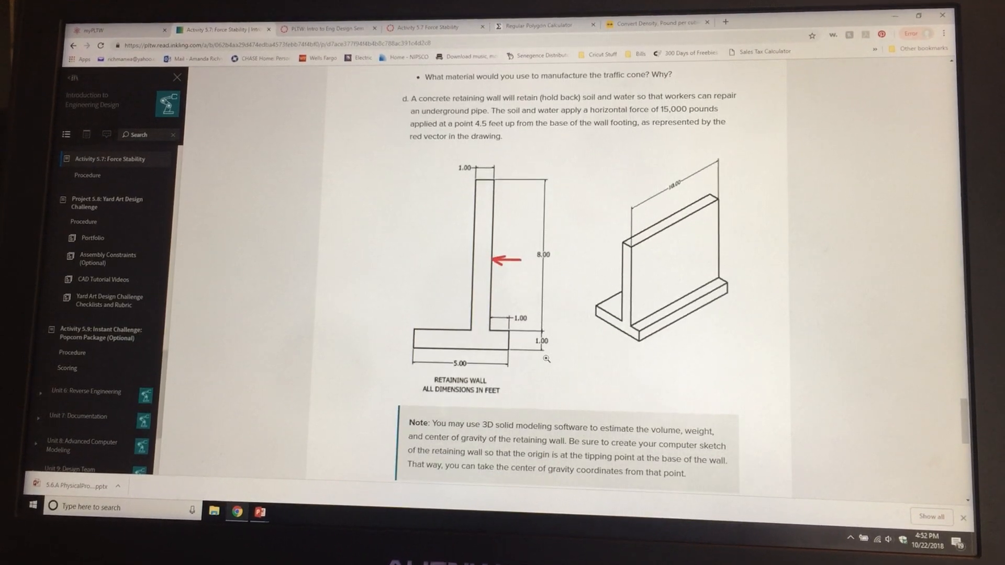
{"action": "scroll", "scroll_direction": "down", "scroll_amount": 3}
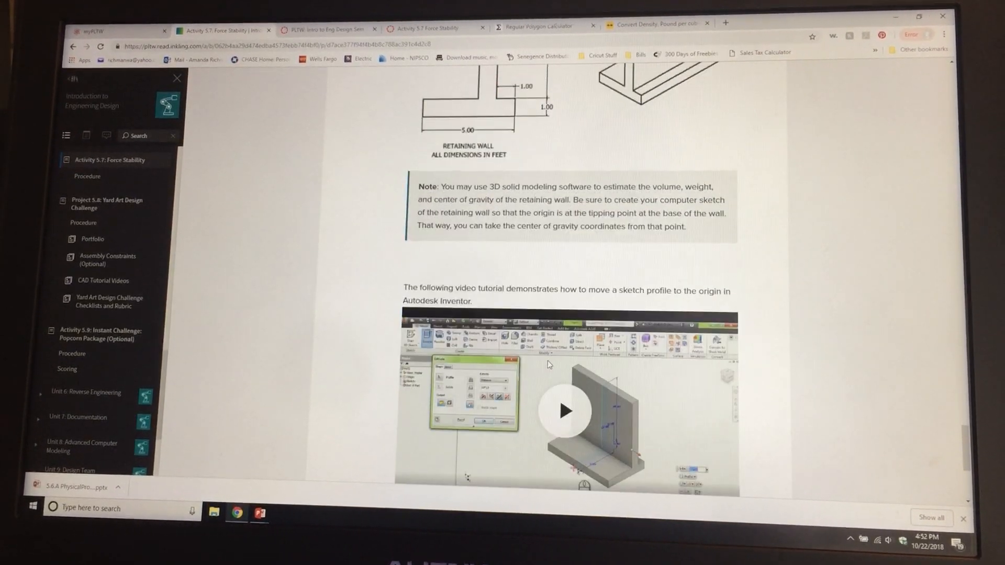
{"action": "scroll", "scroll_direction": "down", "scroll_amount": 3}
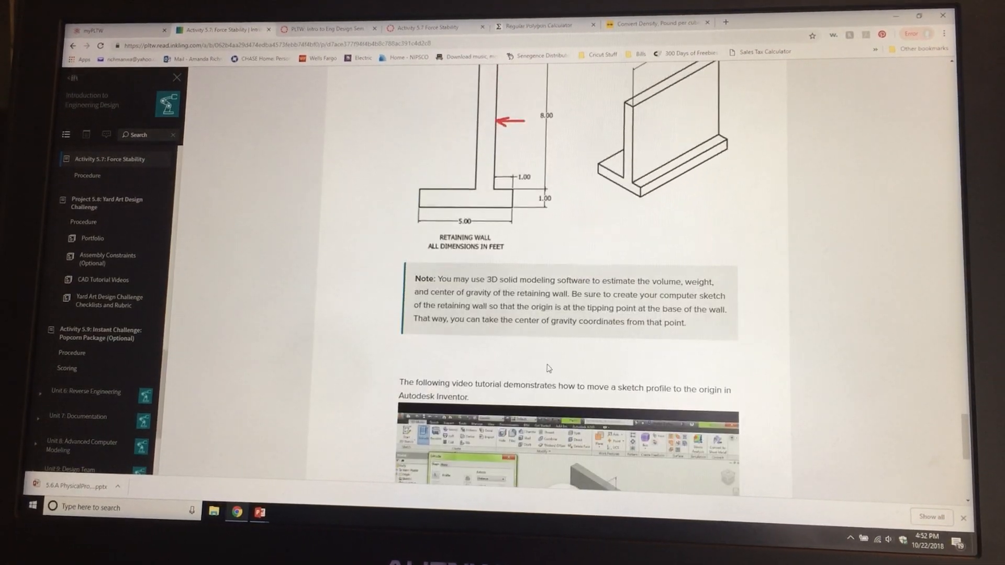
- Continue down to the Moving the Sketch Profile to Origin video and the retaining-wall safety question
{"action": "scroll", "scroll_direction": "down", "scroll_amount": 3}
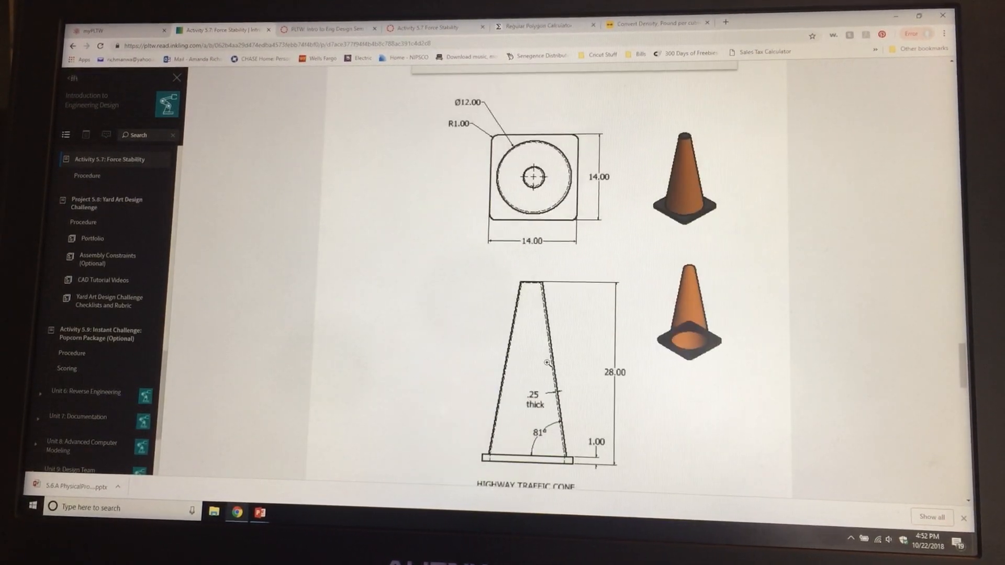
{"action": "scroll", "scroll_direction": "down", "scroll_amount": 3}
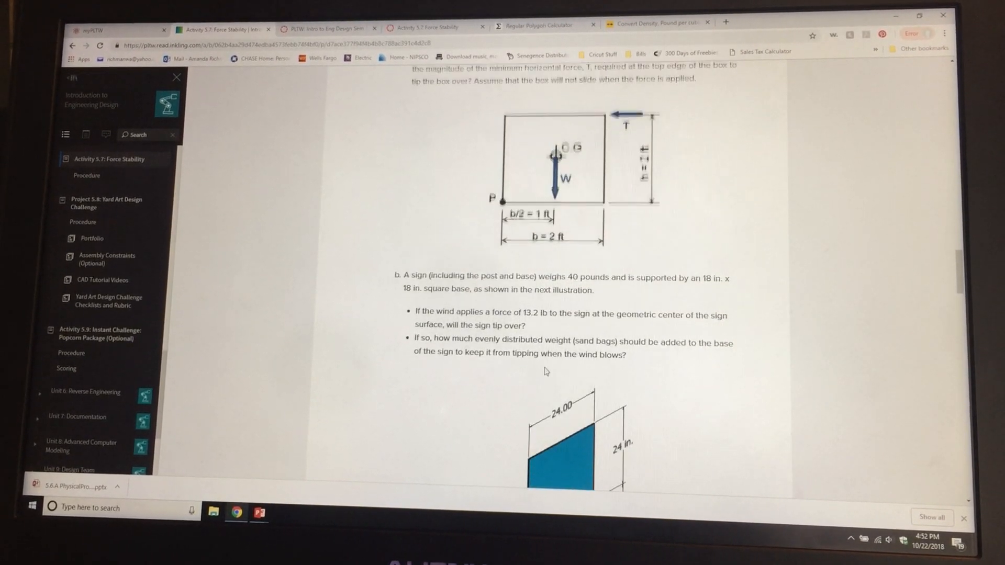
{"action": "scroll", "scroll_direction": "down", "scroll_amount": 3}
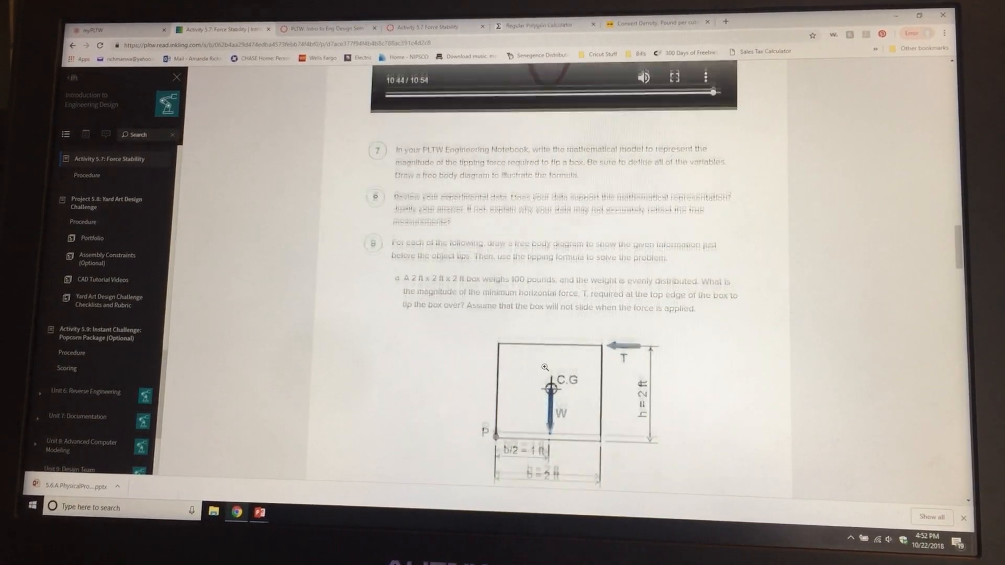
{"action": "scroll", "scroll_direction": "down", "scroll_amount": 3}
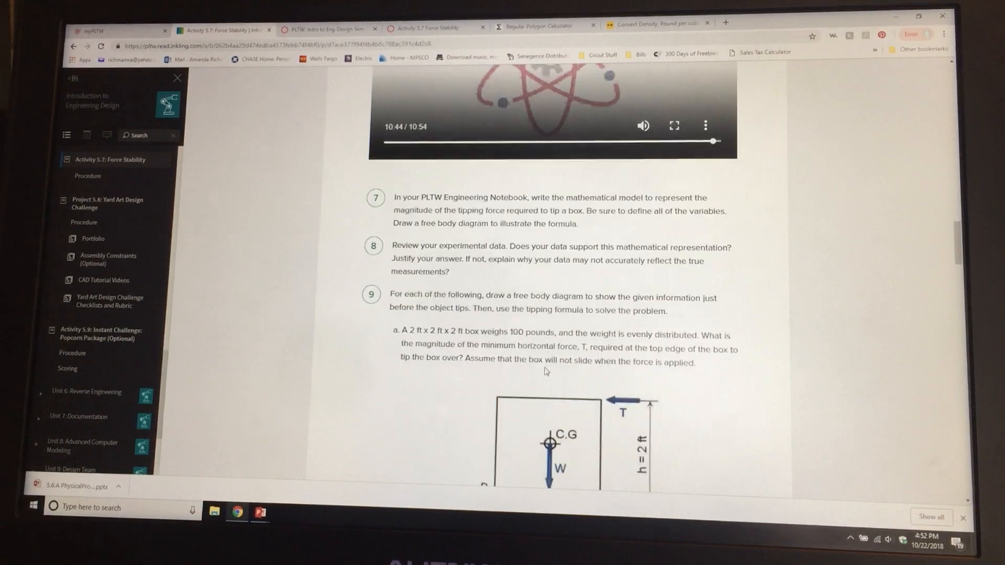
{"action": "scroll", "scroll_direction": "down", "scroll_amount": 3}
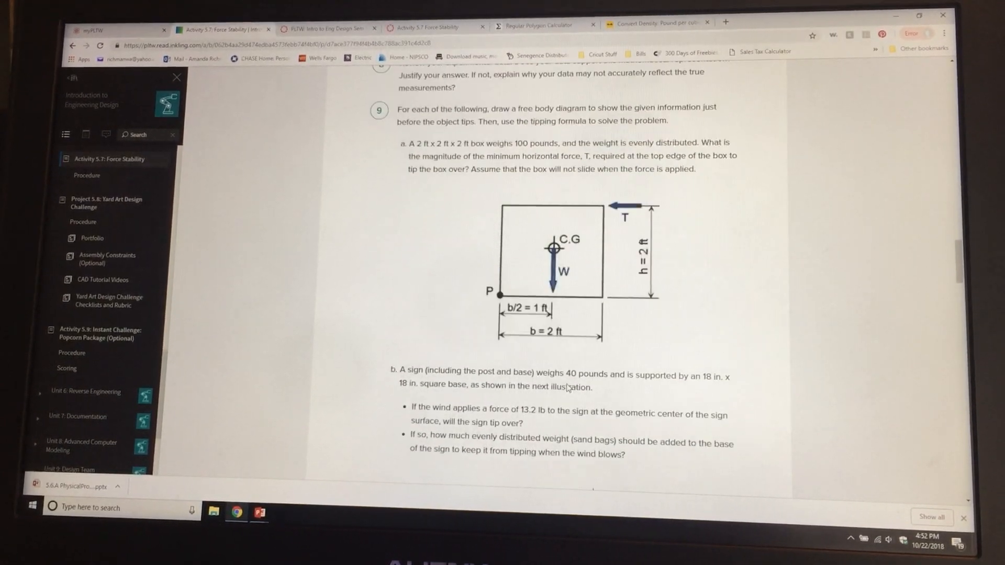
{"action": "scroll", "scroll_direction": "down", "scroll_amount": 3}
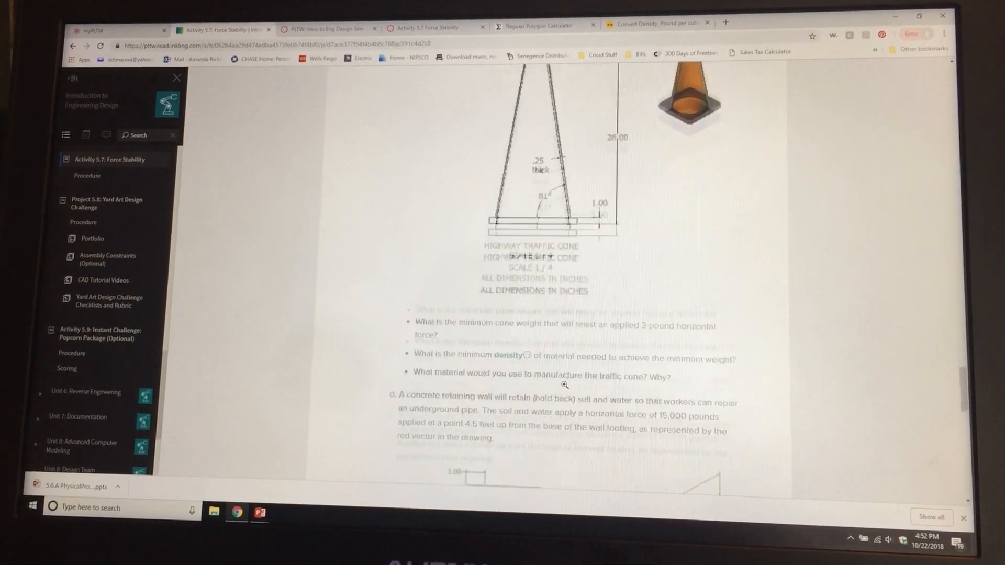
{"action": "scroll", "scroll_direction": "down", "scroll_amount": 3}
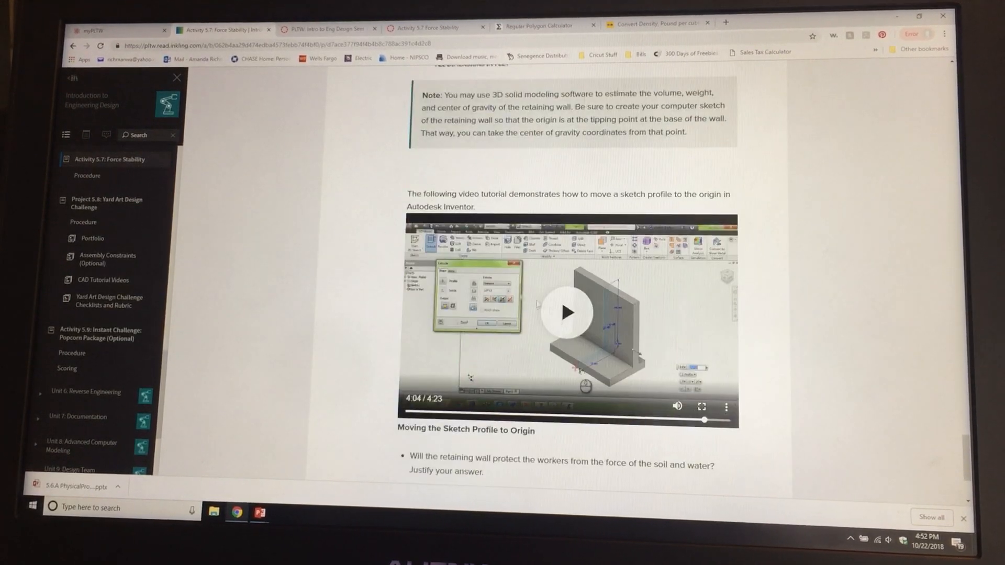